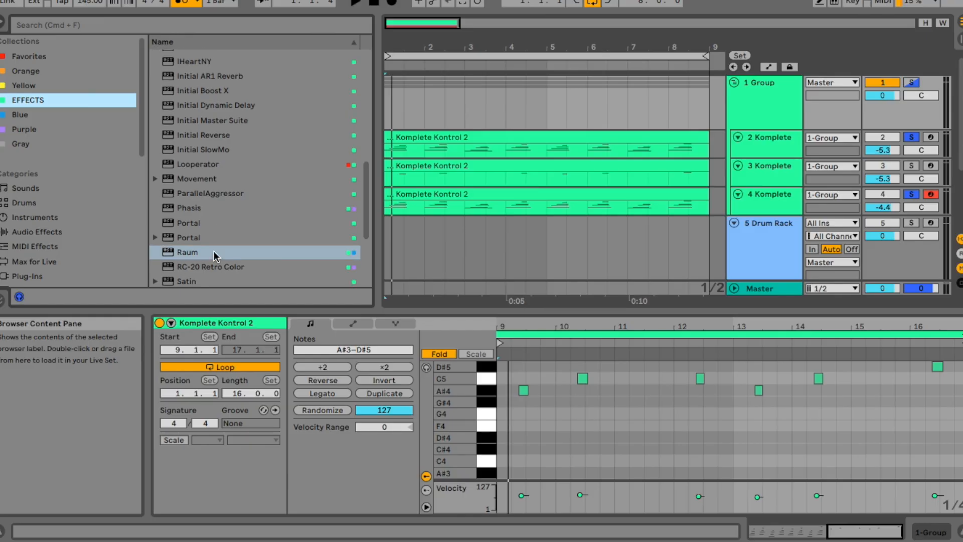
Load the Raum reverb onto the 1-Group track from the Browser's Effects collection
double_click(188, 251)
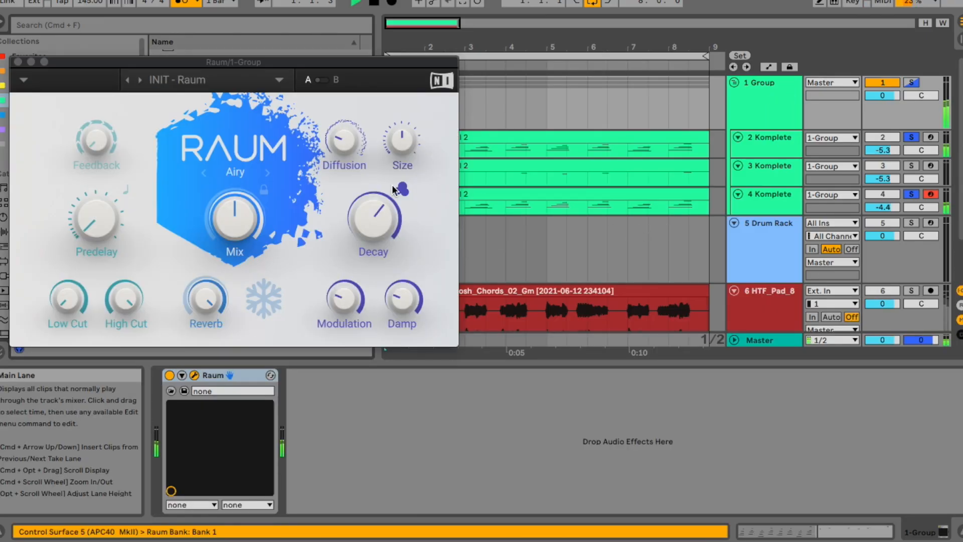
Add Guitar Rig 6, EQ Eight, CLA Guitars and Auto Filter to the group chain around Raum
drag(233, 224, 234, 211)
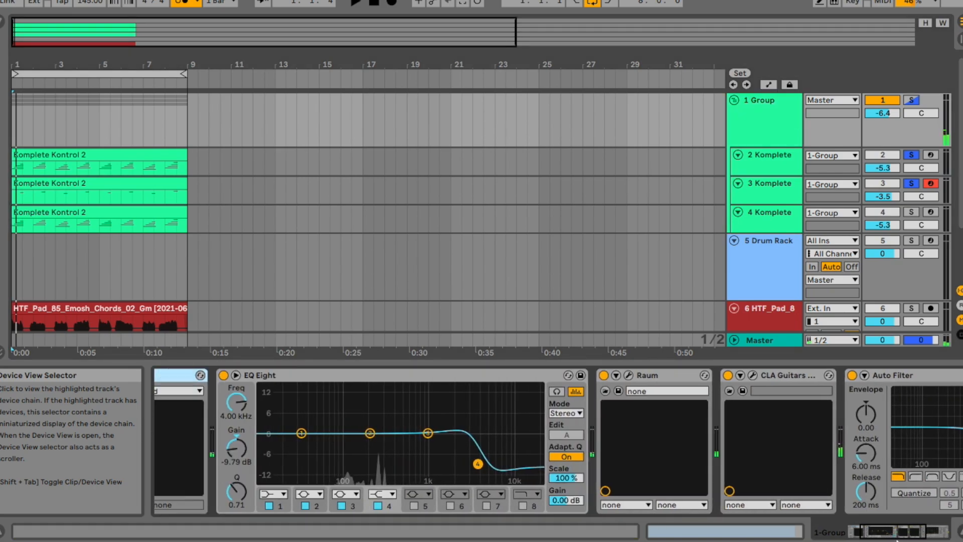
click(773, 182)
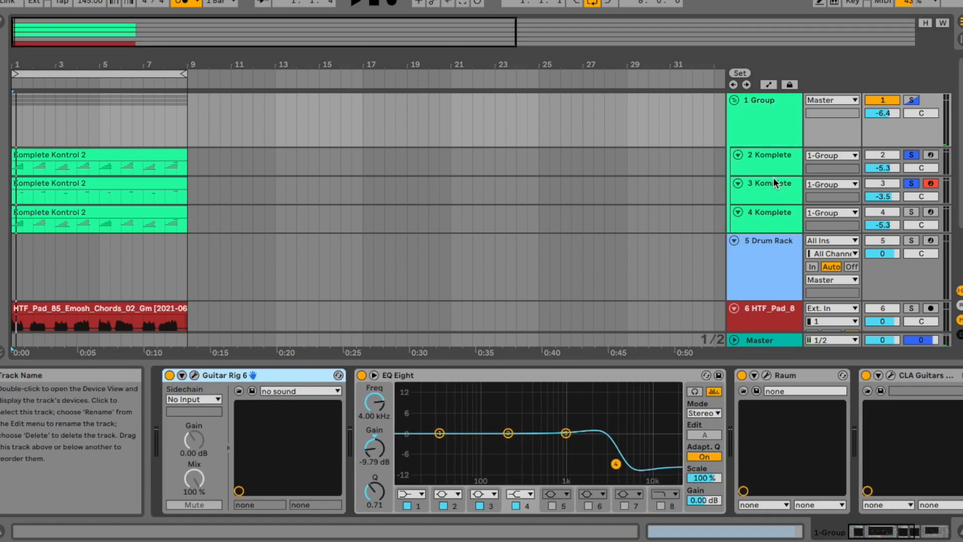